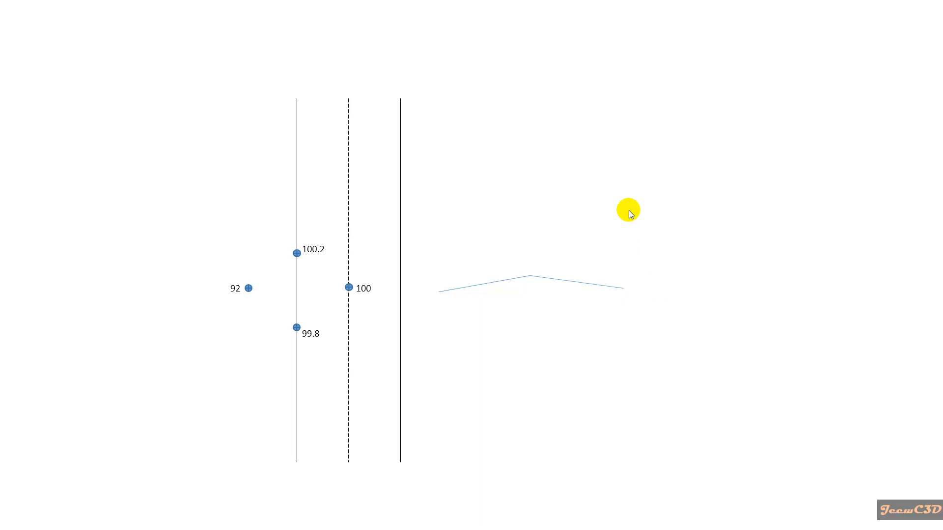
{"action": "mouse_move", "coordinate": [211, 443]}
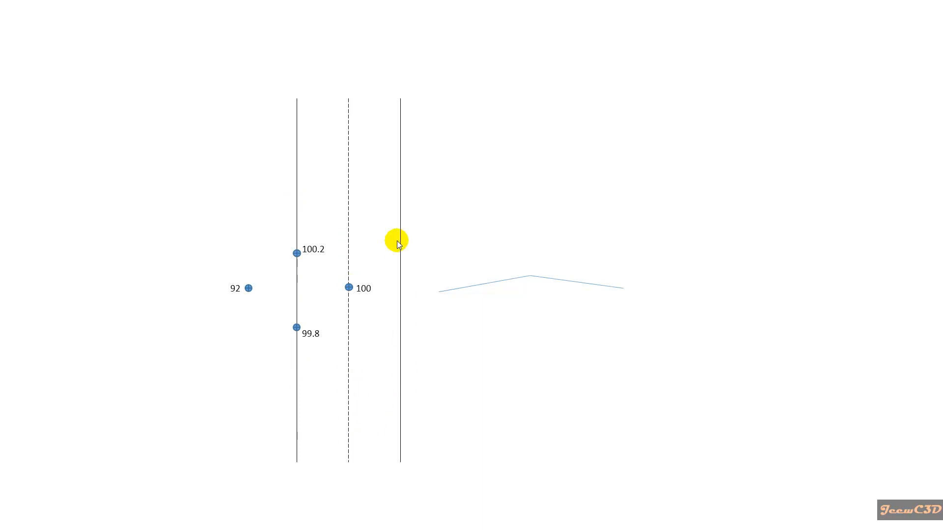
Draw orange TIN lines joining the four spot elevations into a triangulated diamond
{"action": "left_click_drag", "start_coordinate": [397, 241], "coordinate": [481, 286]}
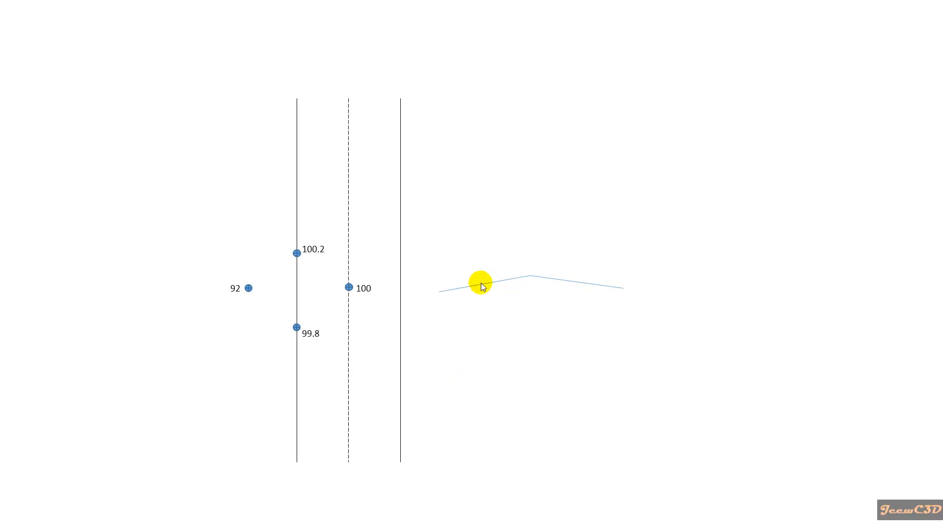
{"action": "left_click_drag", "start_coordinate": [480, 283], "coordinate": [528, 274]}
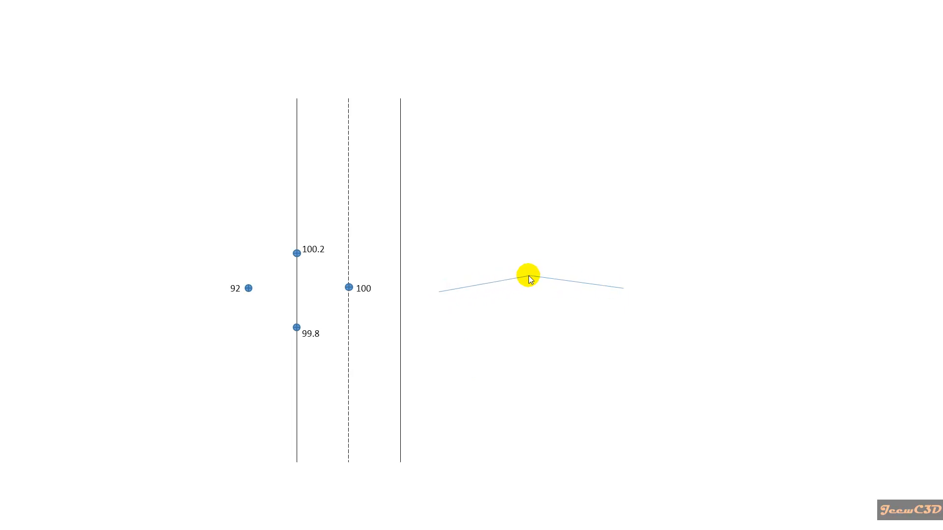
{"action": "left_click_drag", "start_coordinate": [528, 276], "coordinate": [441, 292]}
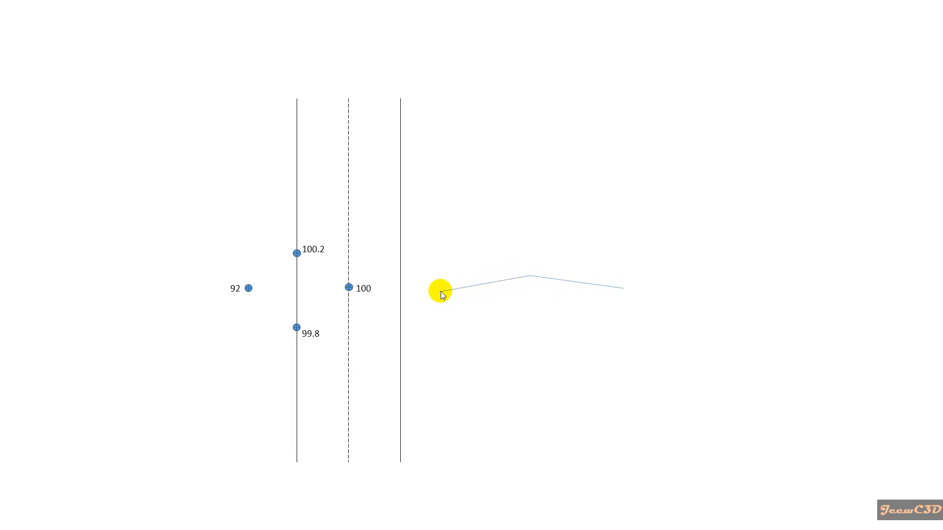
{"action": "left_click_drag", "start_coordinate": [439, 292], "coordinate": [606, 288]}
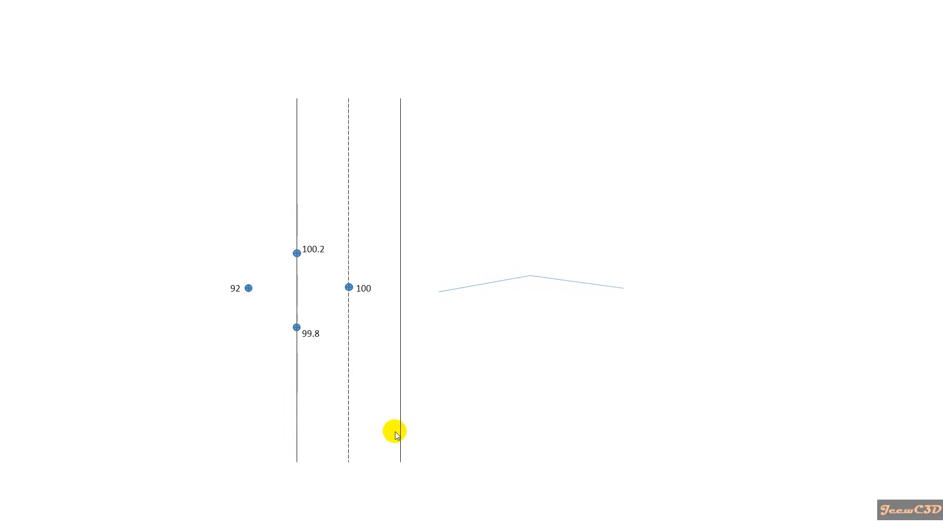
{"action": "mouse_move", "coordinate": [299, 315]}
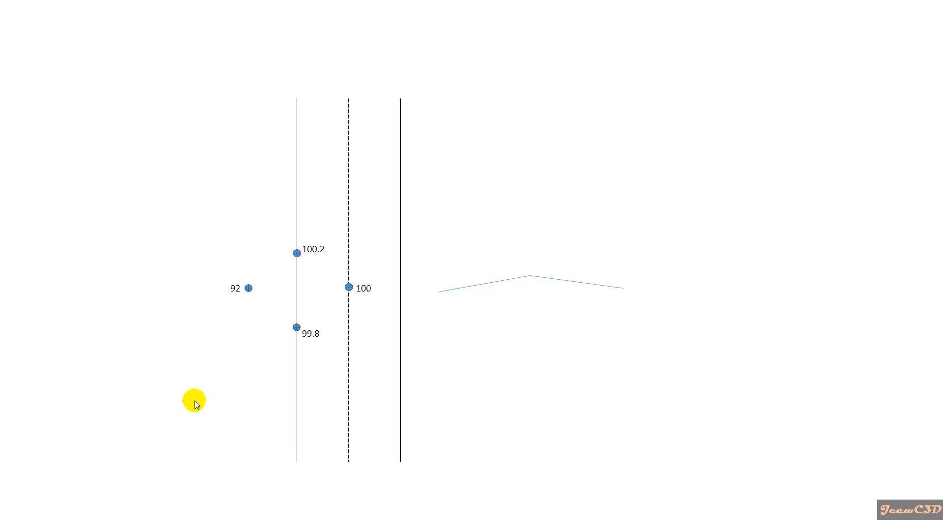
{"action": "mouse_move", "coordinate": [370, 292]}
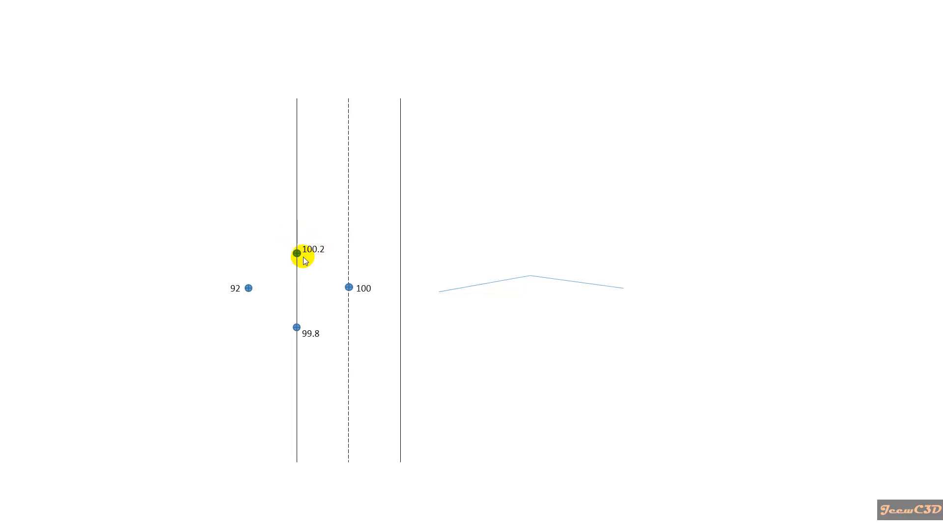
{"action": "mouse_move", "coordinate": [246, 288]}
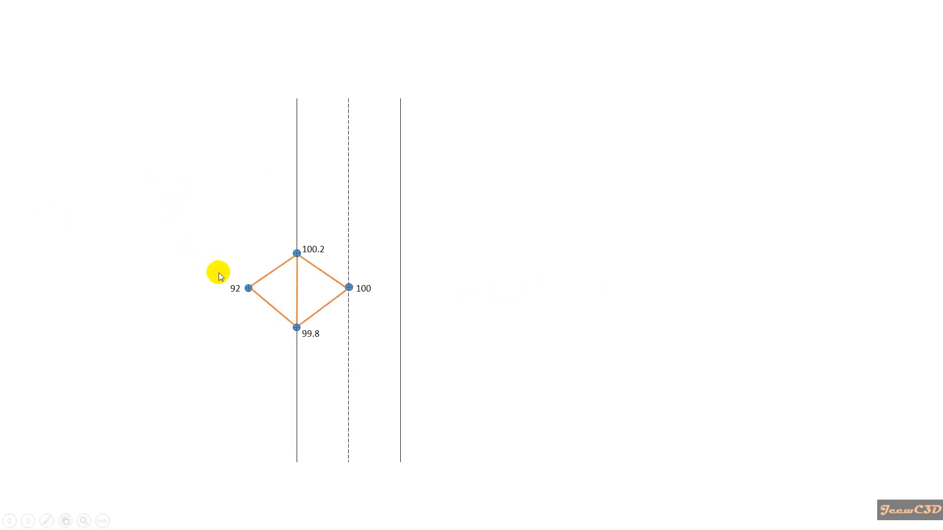
{"action": "mouse_move", "coordinate": [269, 317]}
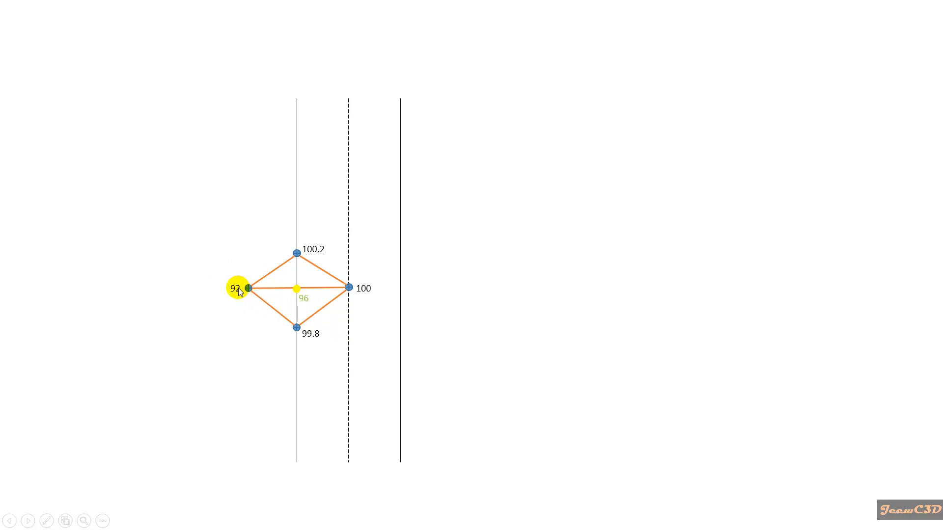
{"action": "mouse_move", "coordinate": [323, 307]}
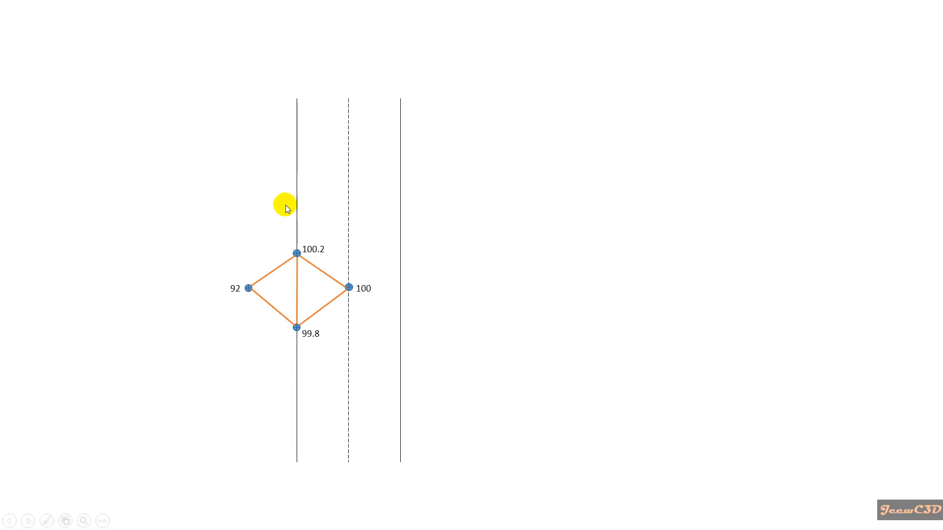
{"action": "mouse_move", "coordinate": [284, 308]}
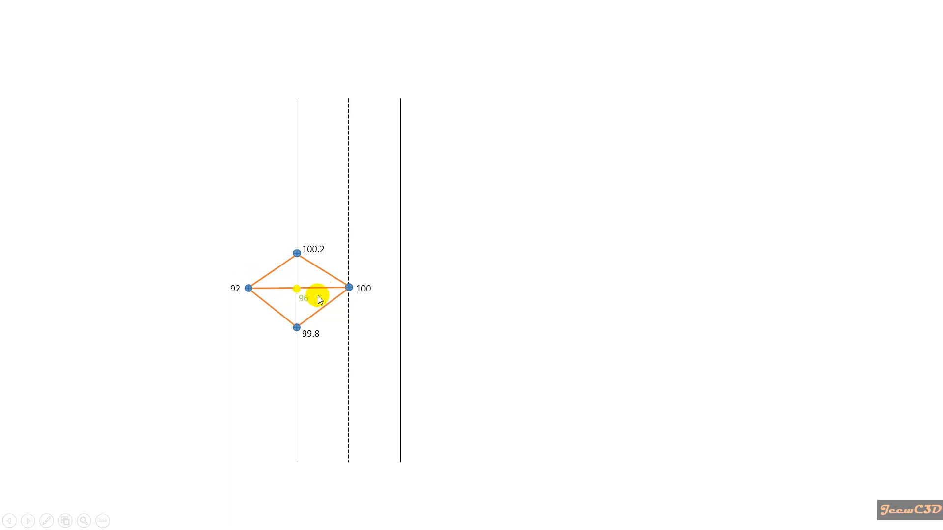
{"action": "mouse_move", "coordinate": [300, 222]}
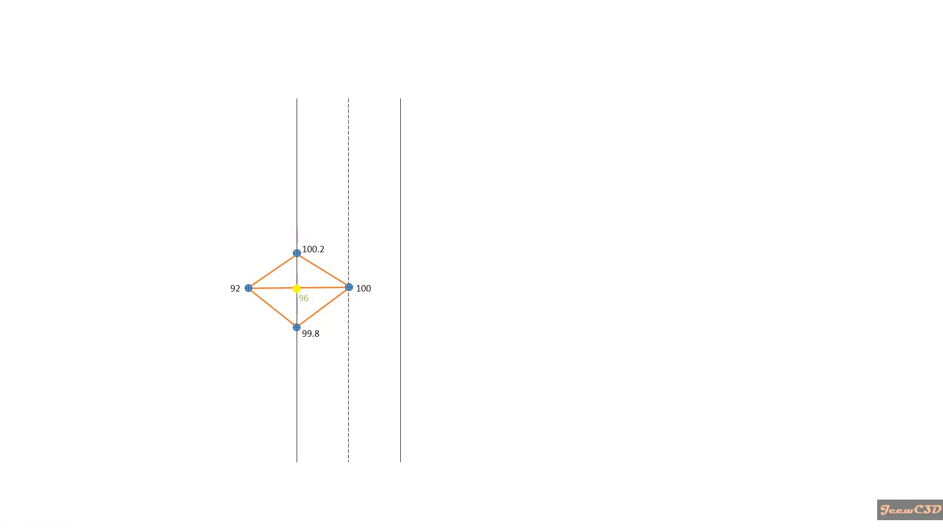
Switch the triangle edge from 100.2–99.8 to 92–100, revealing the interpolated 96 point
{"action": "left_click", "coordinate": [276, 299]}
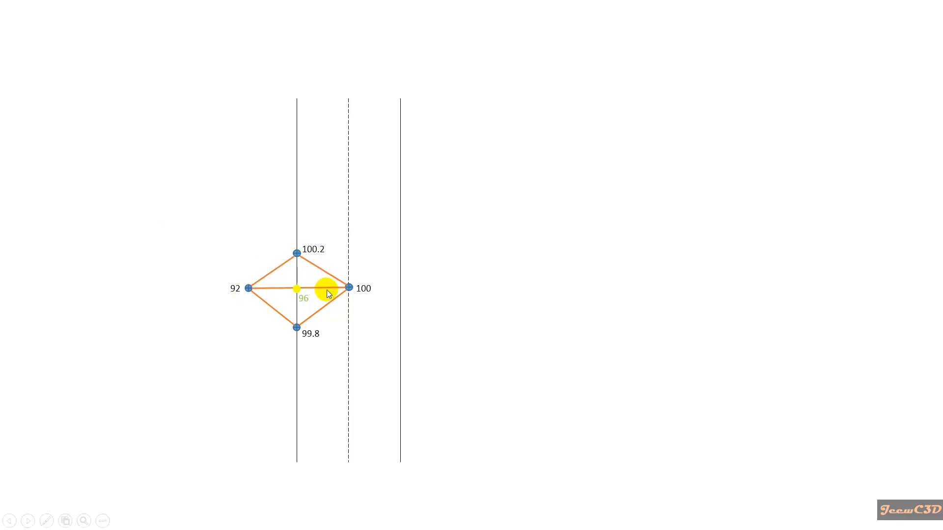
{"action": "left_click_drag", "start_coordinate": [295, 290], "coordinate": [295, 328]}
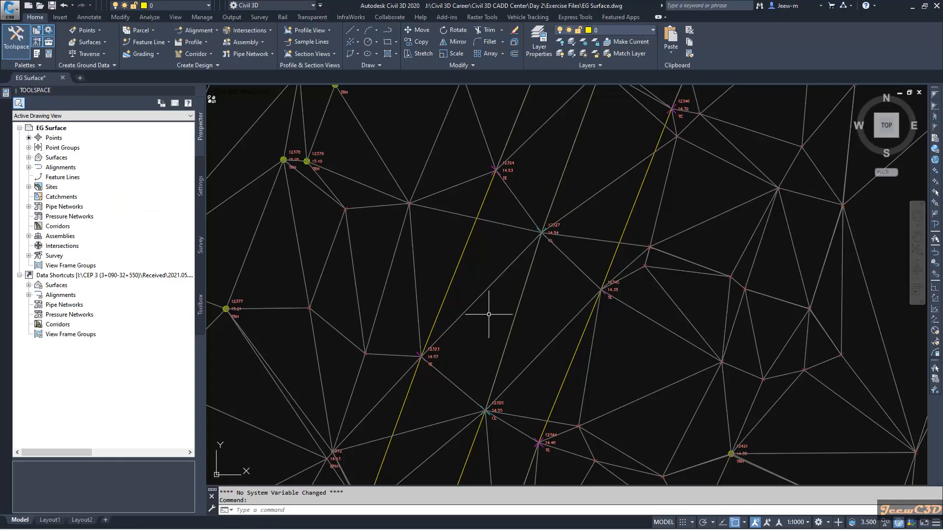
{"action": "mouse_move", "coordinate": [488, 314]}
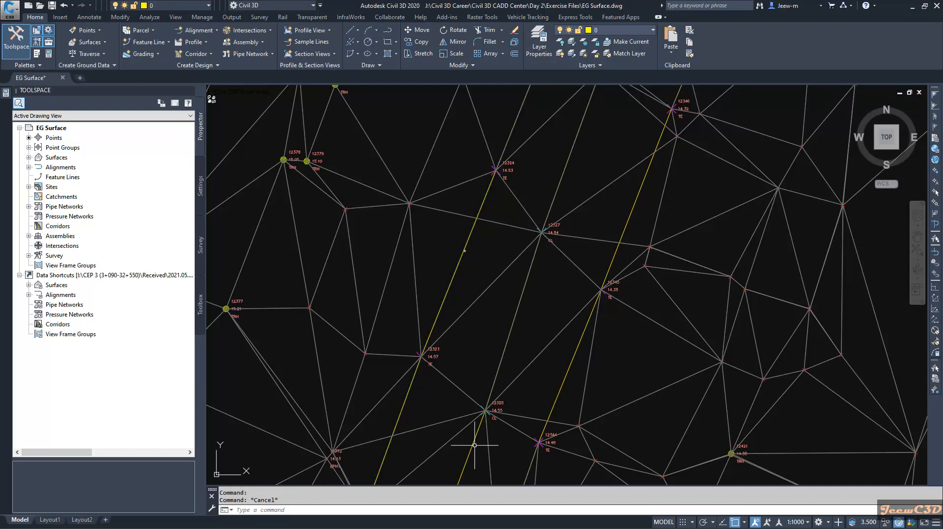
{"action": "mouse_move", "coordinate": [560, 381]}
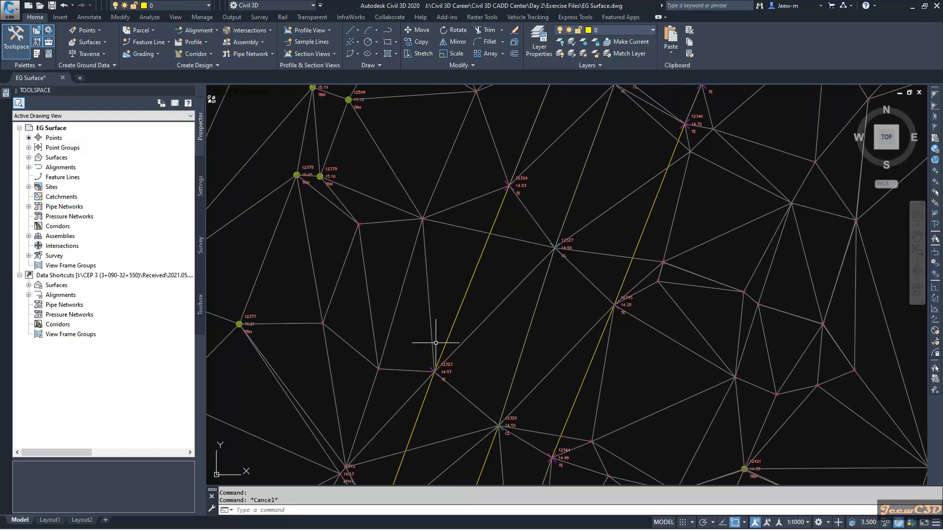
{"action": "mouse_move", "coordinate": [431, 287]}
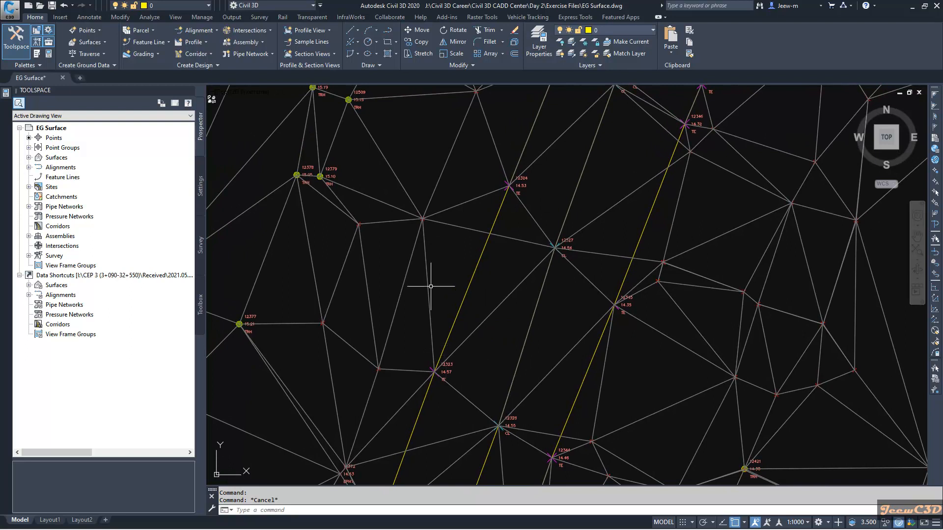
{"action": "mouse_move", "coordinate": [514, 241]}
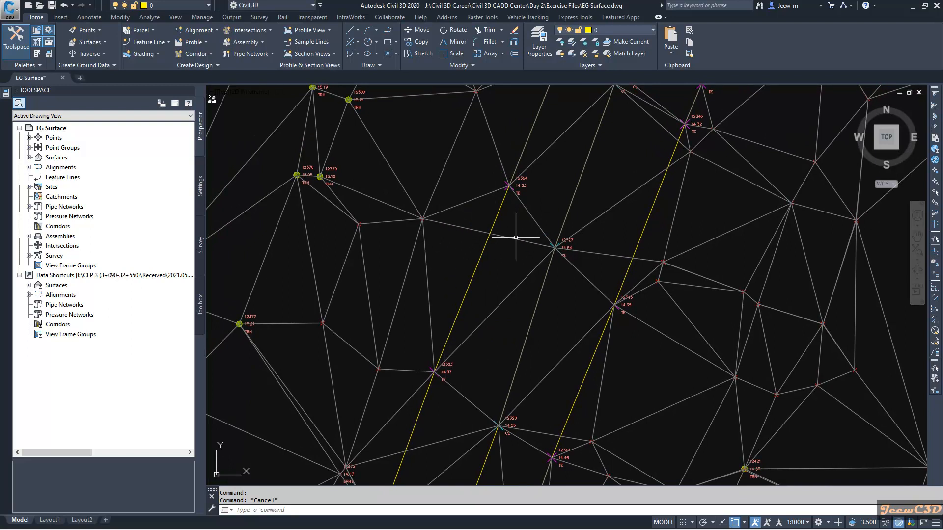
{"action": "mouse_move", "coordinate": [510, 240]}
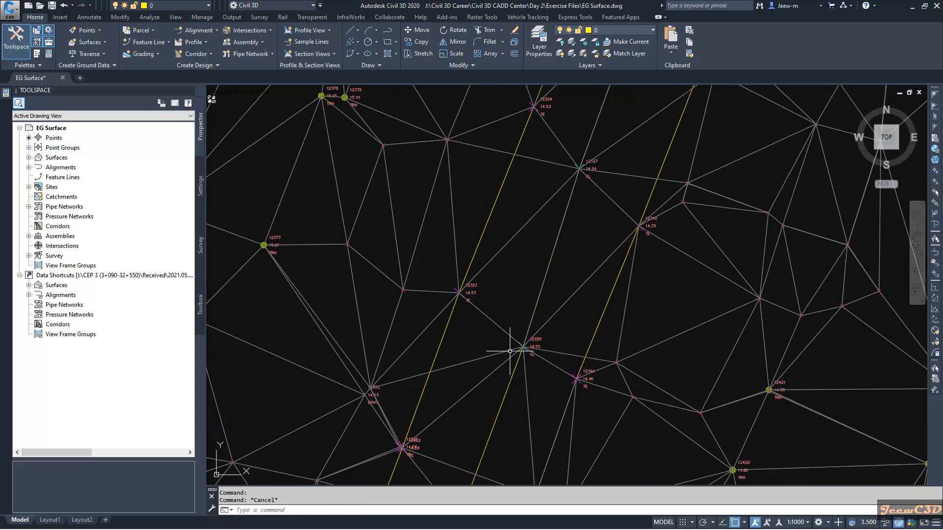
{"action": "mouse_move", "coordinate": [447, 353]}
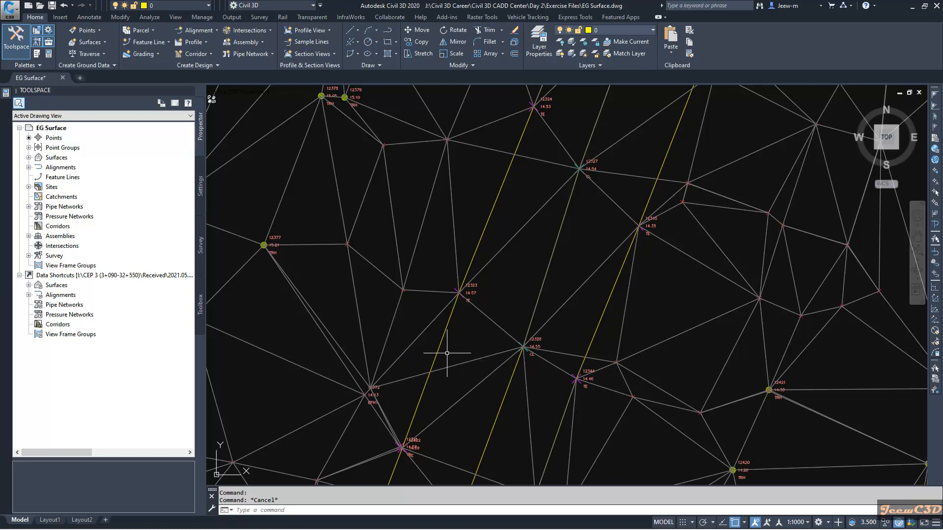
{"action": "mouse_move", "coordinate": [498, 276]}
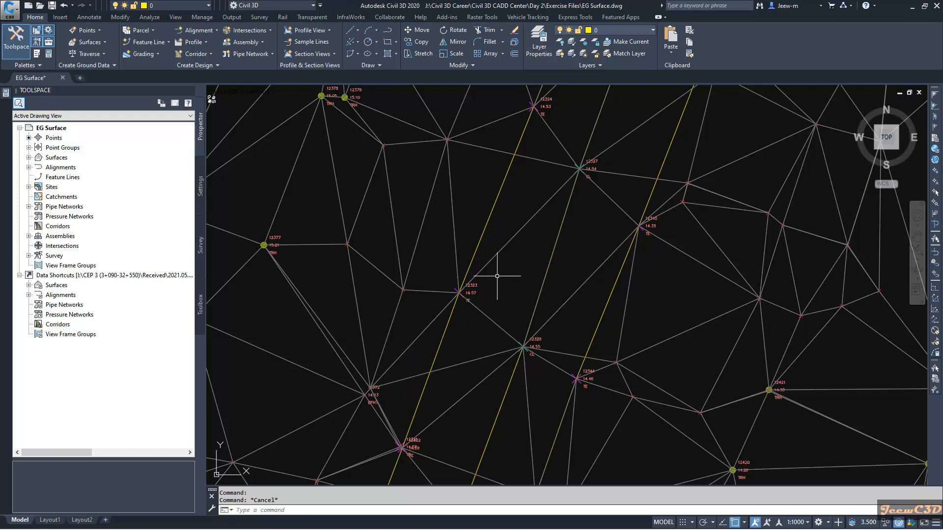
{"action": "mouse_move", "coordinate": [508, 242]}
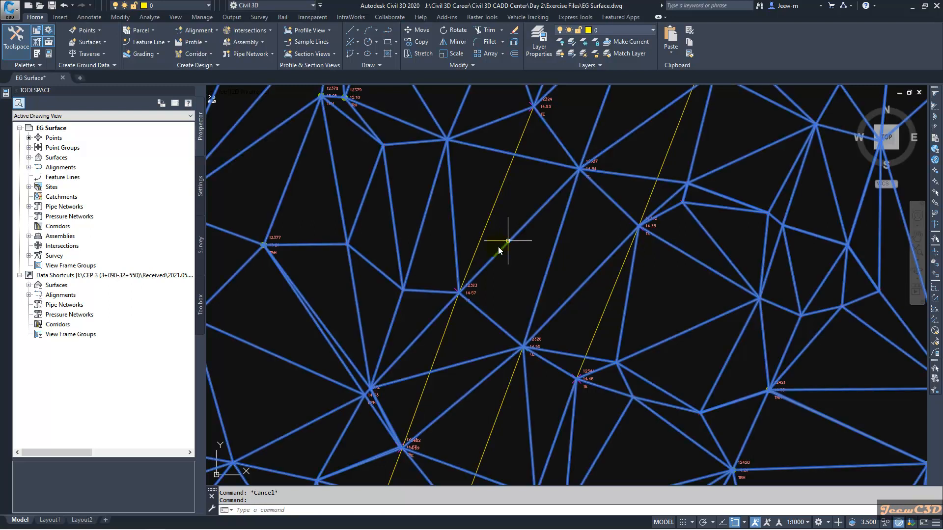
{"action": "left_click", "coordinate": [507, 241]}
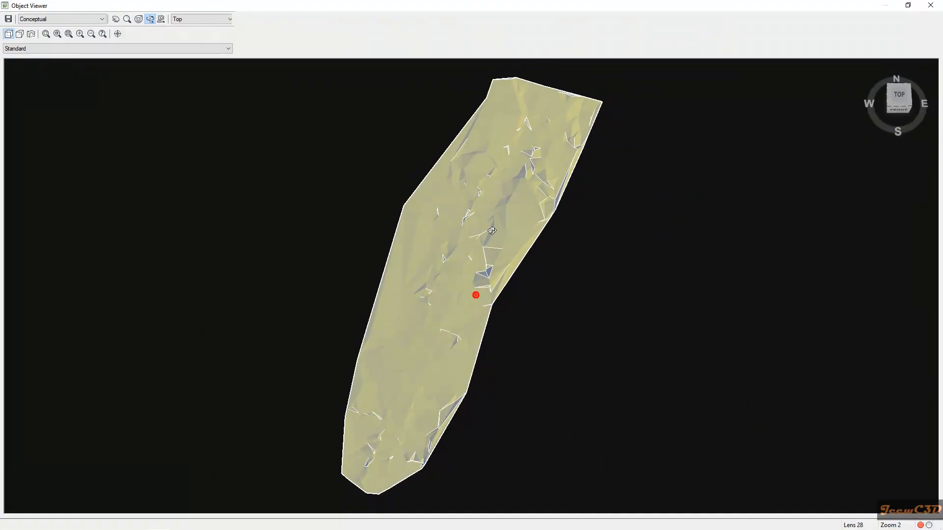
{"action": "left_click_drag", "start_coordinate": [491, 230], "coordinate": [471, 247]}
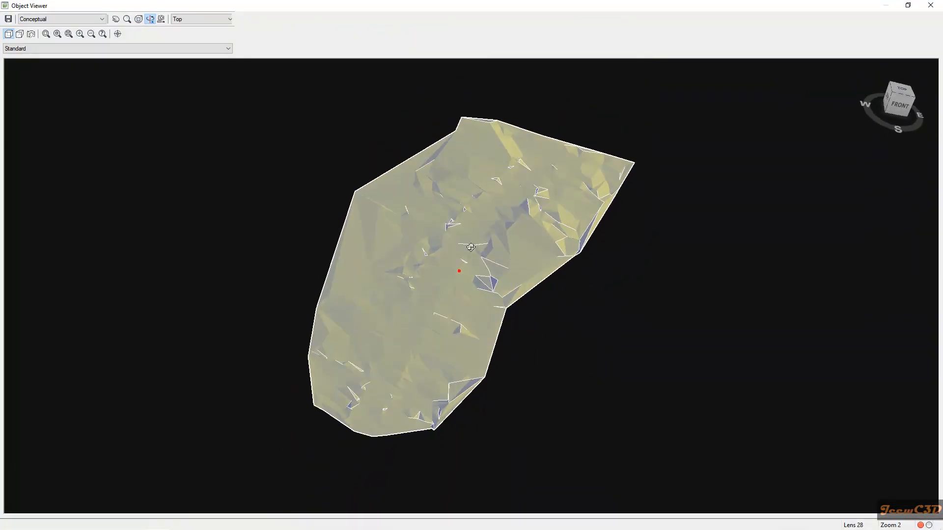
{"action": "left_click_drag", "start_coordinate": [472, 247], "coordinate": [477, 252]}
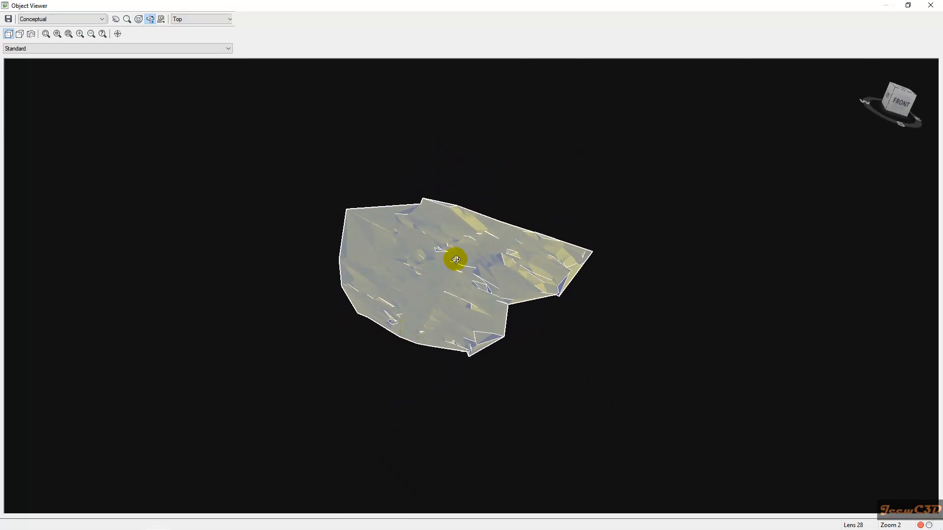
{"action": "left_click_drag", "start_coordinate": [455, 260], "coordinate": [445, 298]}
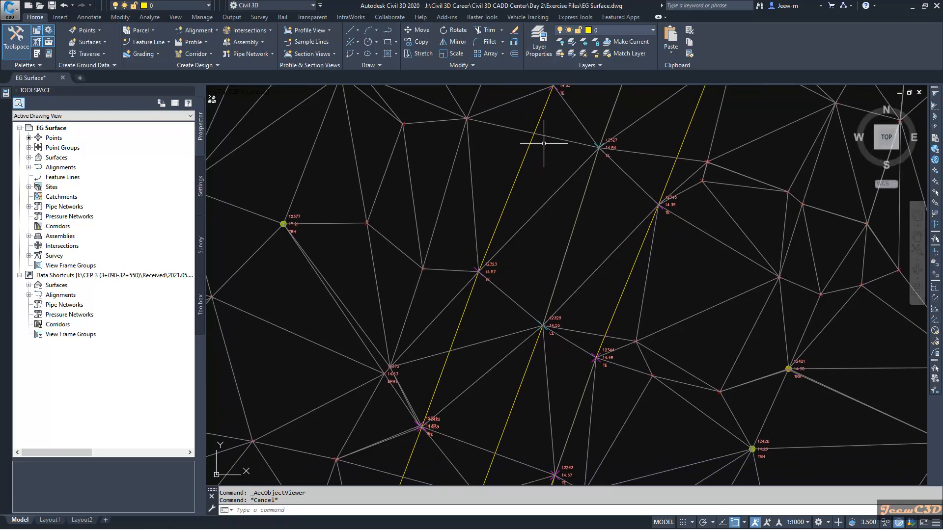
{"action": "mouse_move", "coordinate": [488, 125]}
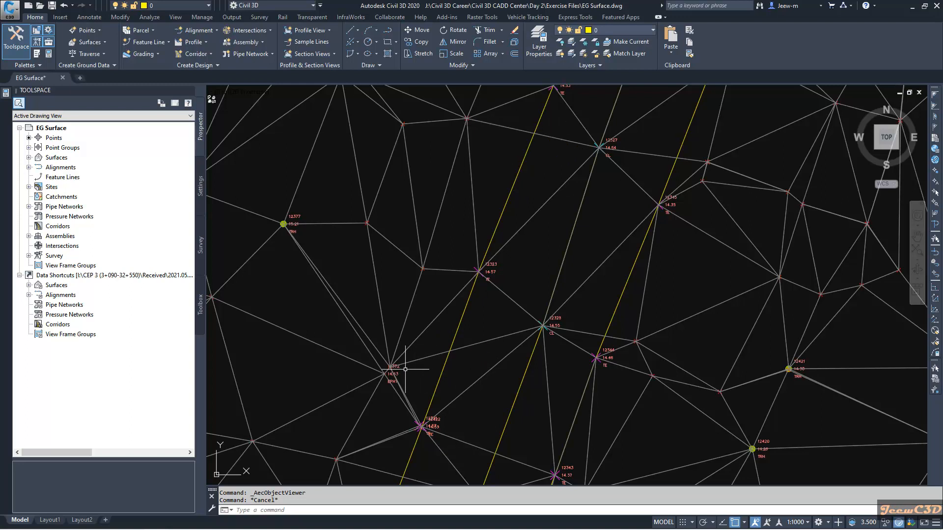
{"action": "mouse_move", "coordinate": [504, 340]}
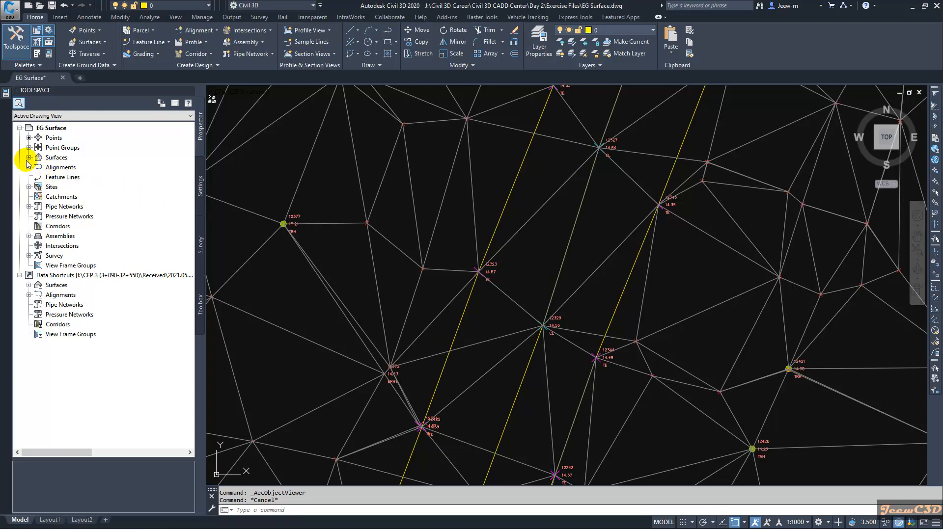
In Prospector, expand Surfaces > Surface1 > Definition and choose Add on Breaklines
{"action": "left_click", "coordinate": [29, 158]}
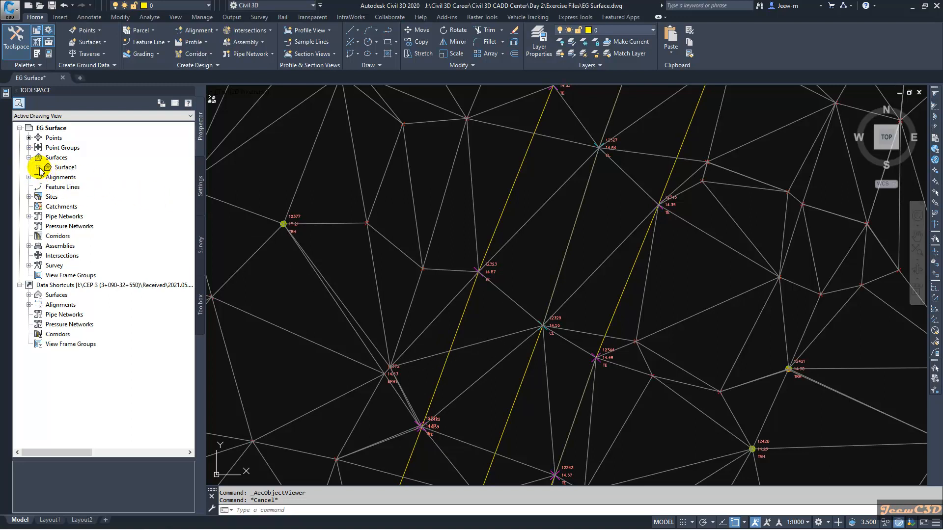
{"action": "left_click", "coordinate": [56, 157]}
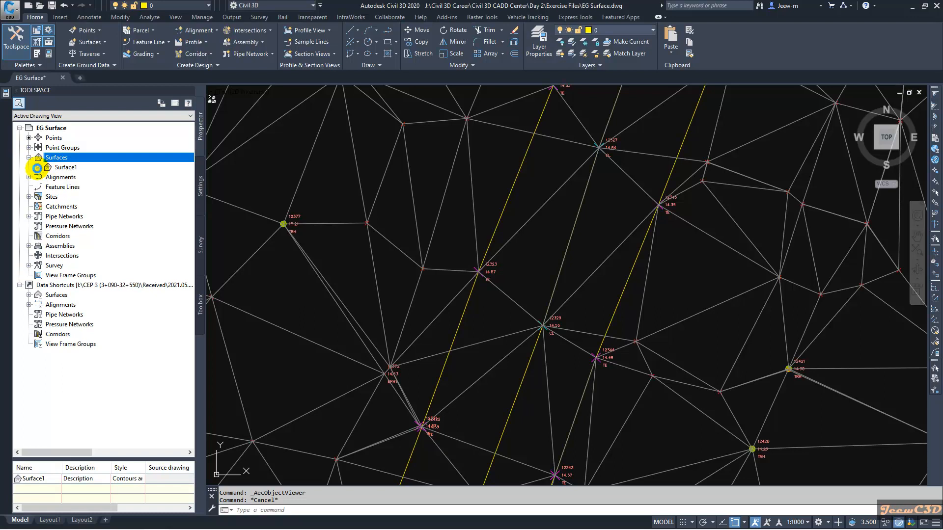
{"action": "left_click", "coordinate": [29, 167]}
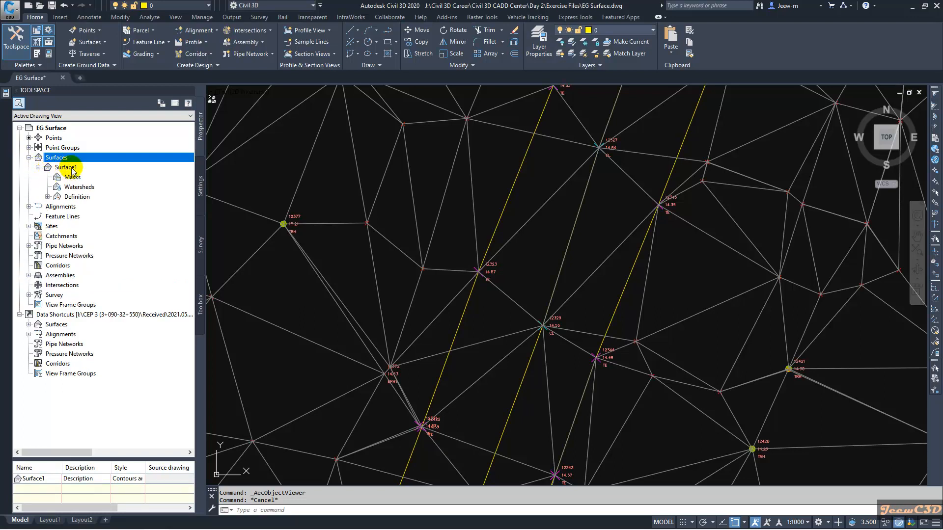
{"action": "left_click", "coordinate": [47, 197]}
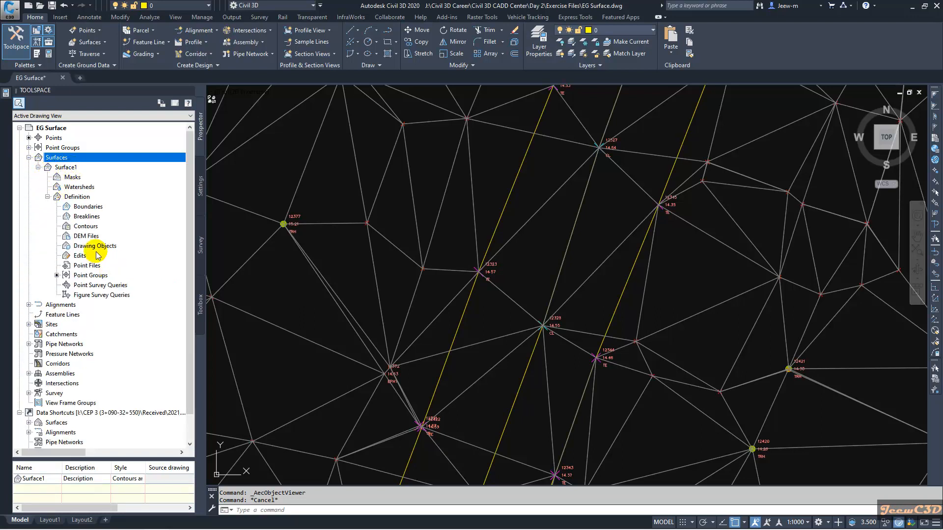
{"action": "right_click", "coordinate": [86, 216]}
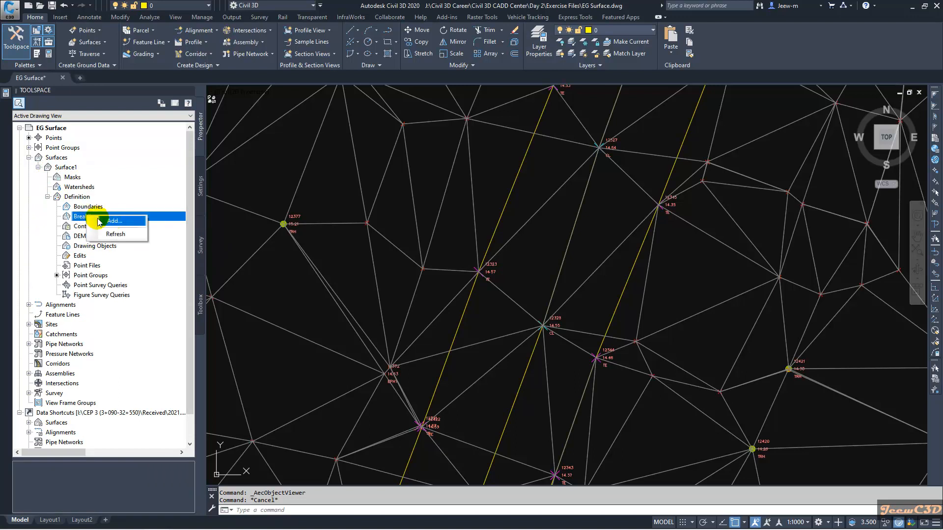
{"action": "left_click", "coordinate": [114, 221]}
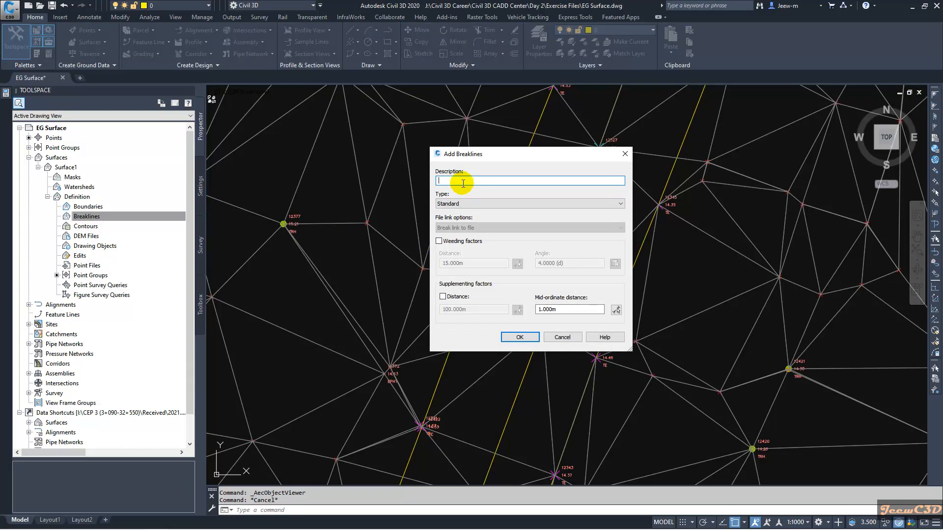
Describe the breakline set as BRKL, keep type Standard, and confirm
{"action": "type", "text": "BRKL"}
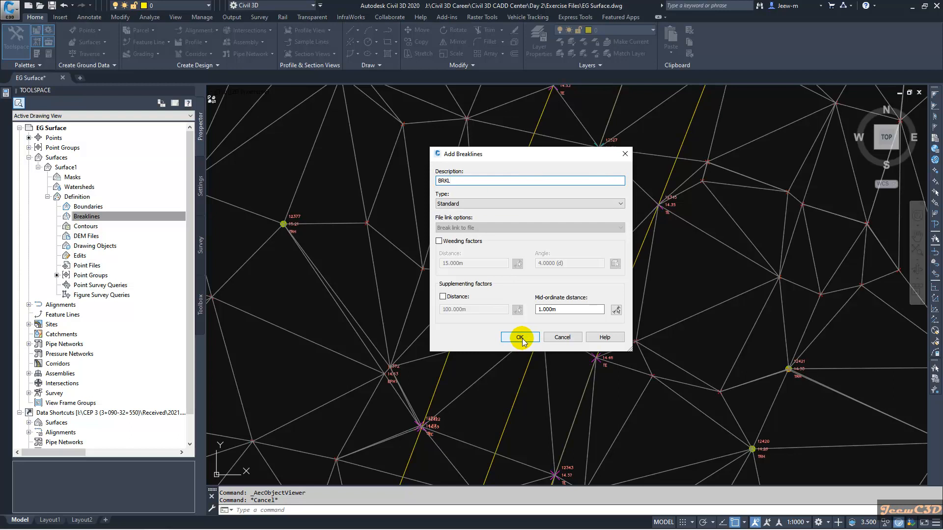
{"action": "left_click", "coordinate": [519, 337]}
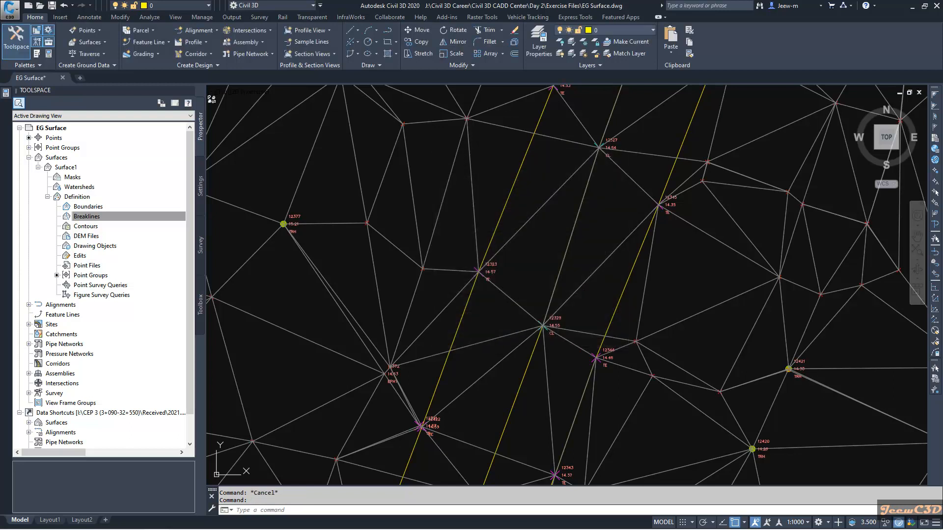
Pick the left, middle and right yellow road-edge polylines as breaklines and finish selection
{"action": "left_click", "coordinate": [466, 311]}
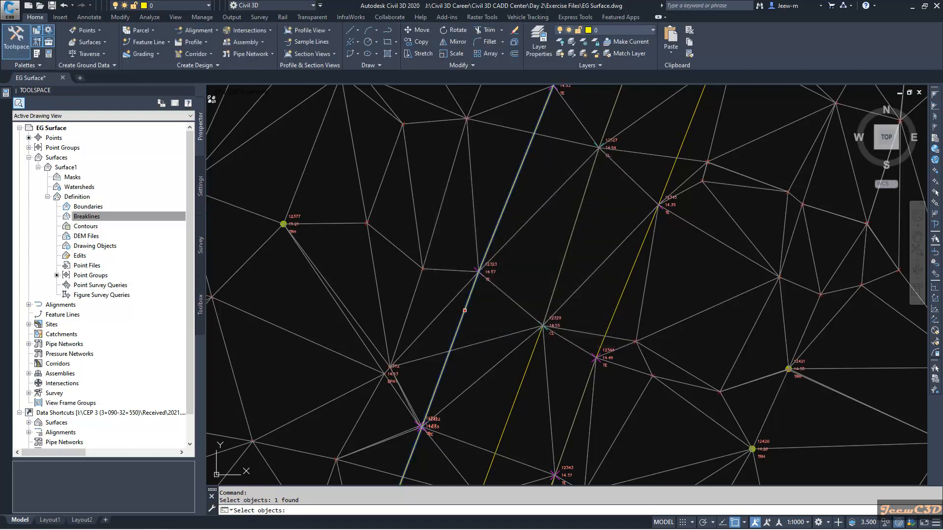
{"action": "left_click", "coordinate": [618, 312]}
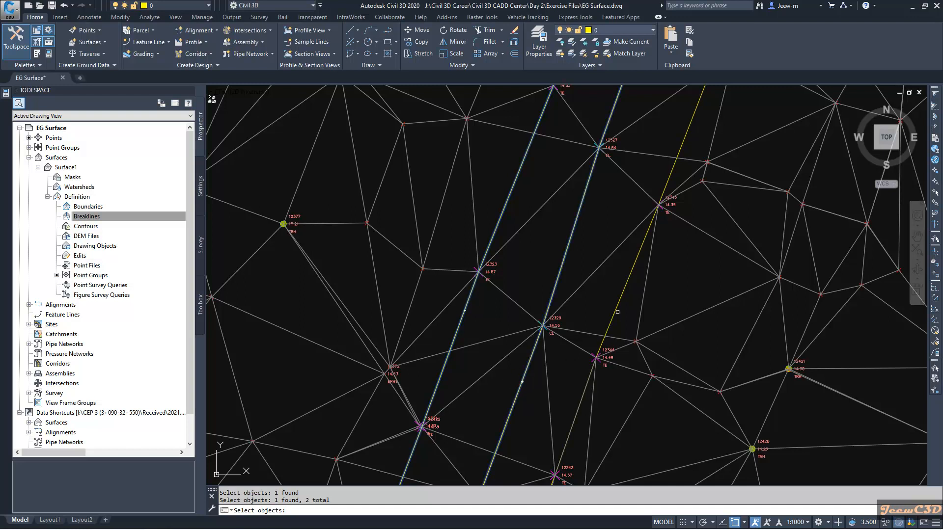
{"action": "left_click", "coordinate": [617, 311]}
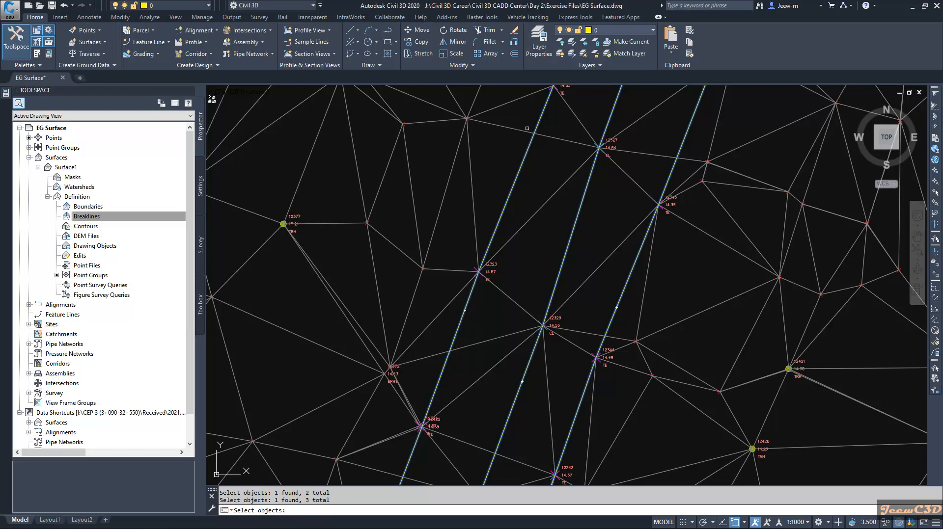
{"action": "mouse_move", "coordinate": [554, 252]}
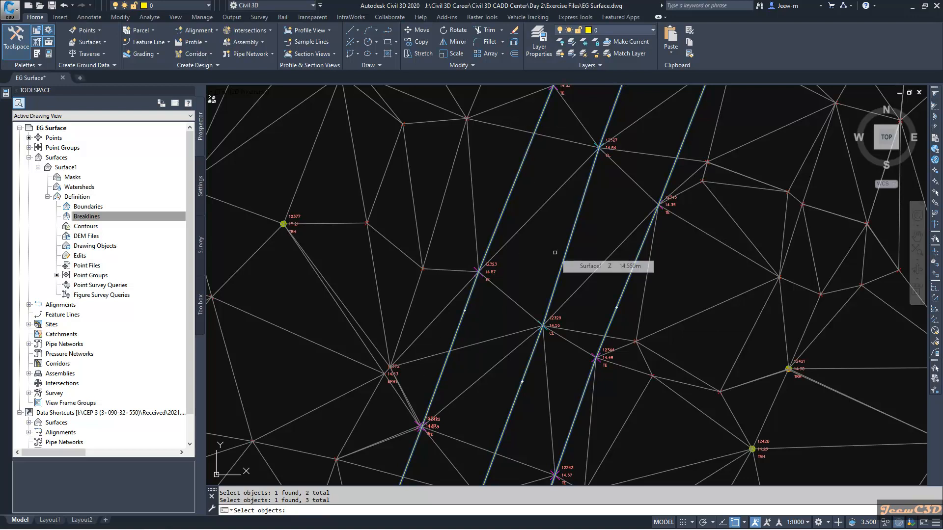
{"action": "left_click", "coordinate": [555, 252]}
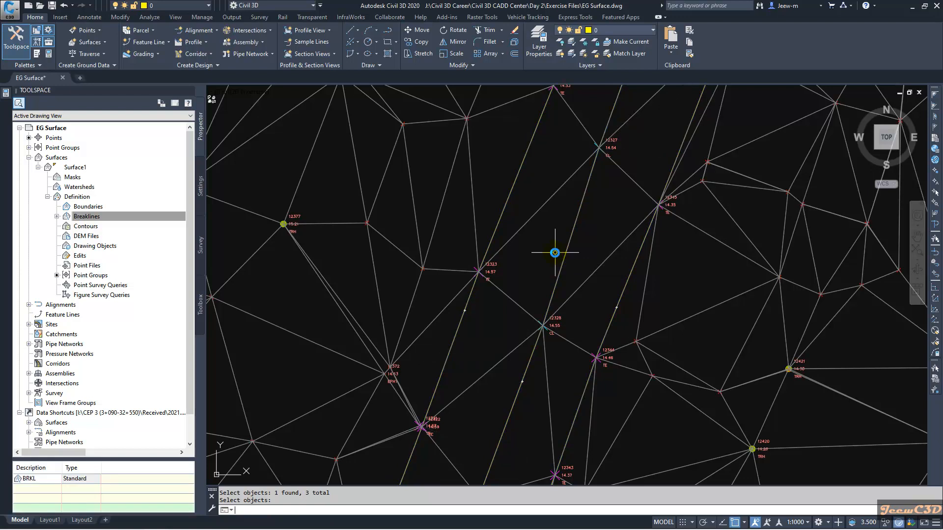
{"action": "mouse_move", "coordinate": [587, 155]}
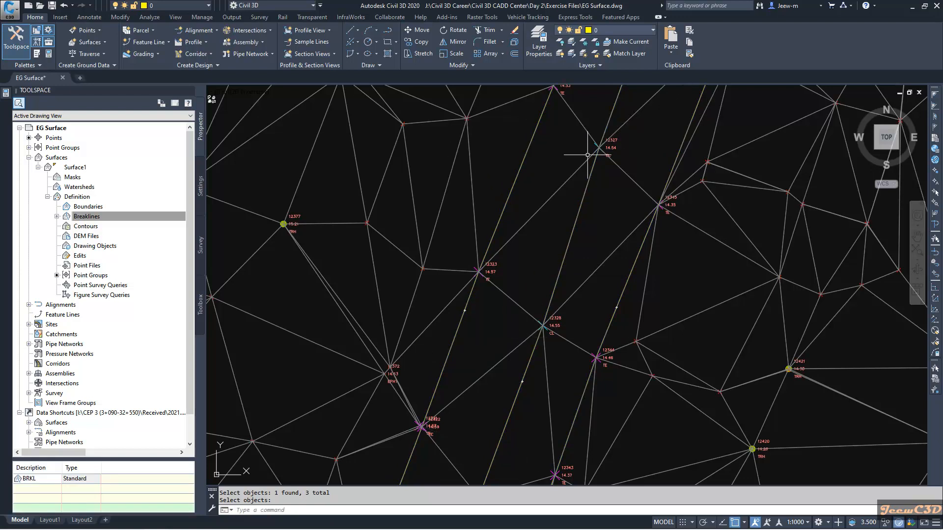
{"action": "mouse_move", "coordinate": [499, 227]}
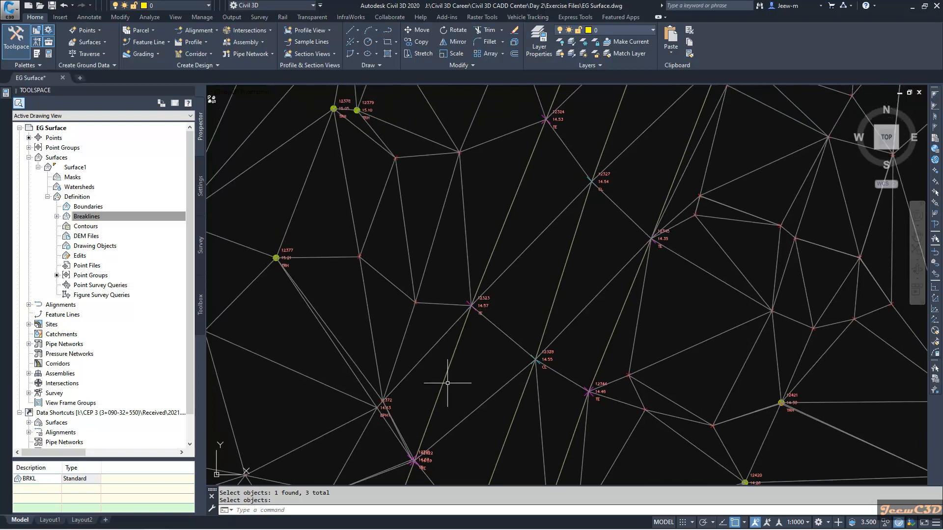
{"action": "mouse_move", "coordinate": [532, 296]}
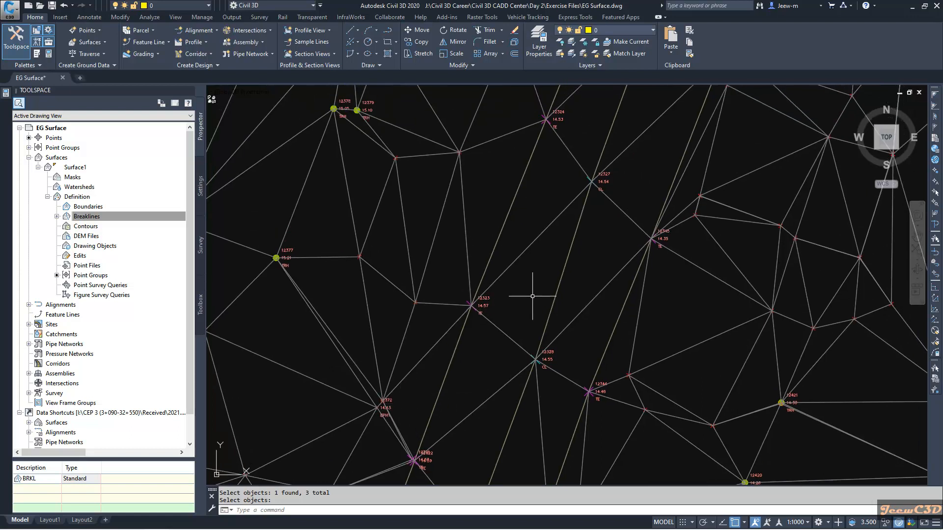
{"action": "mouse_move", "coordinate": [533, 295]}
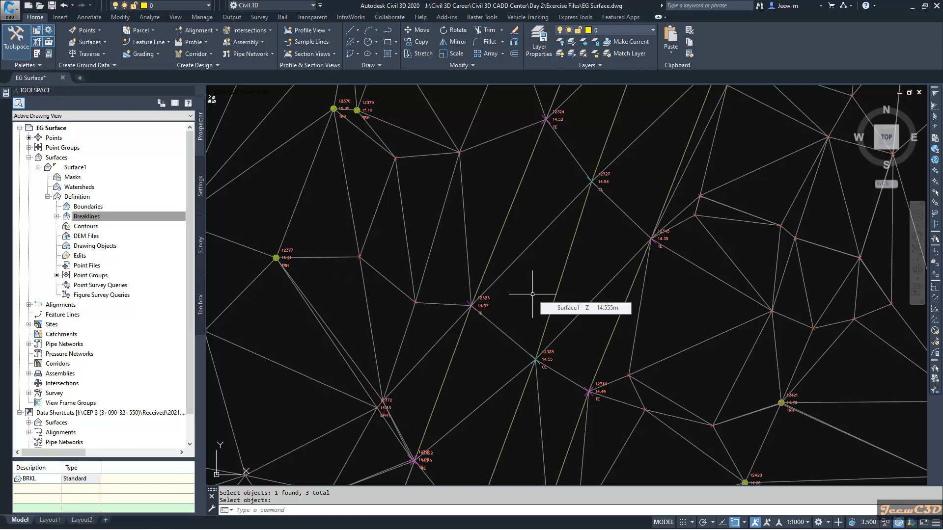
{"action": "mouse_move", "coordinate": [534, 257]}
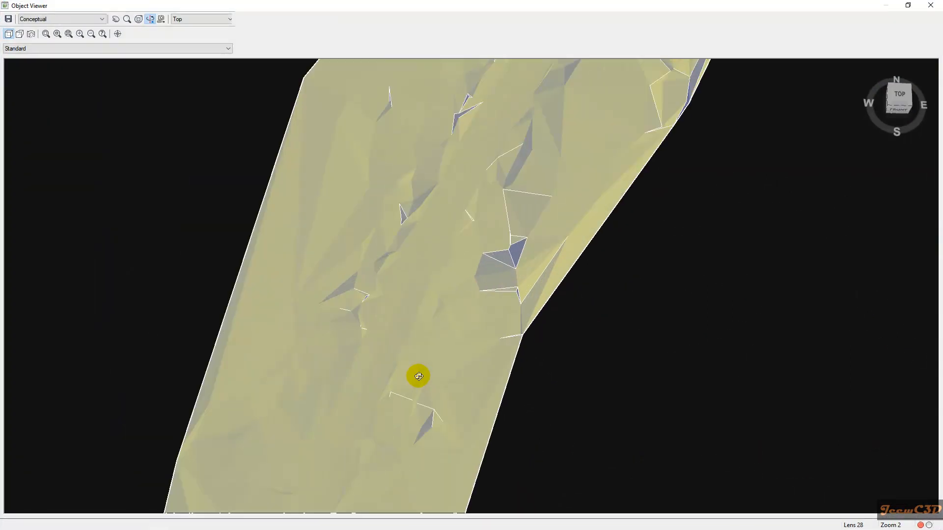
Orbit and tilt Surface1 in Object Viewer to inspect the road corridor strip
{"action": "left_click_drag", "start_coordinate": [418, 375], "coordinate": [463, 285]}
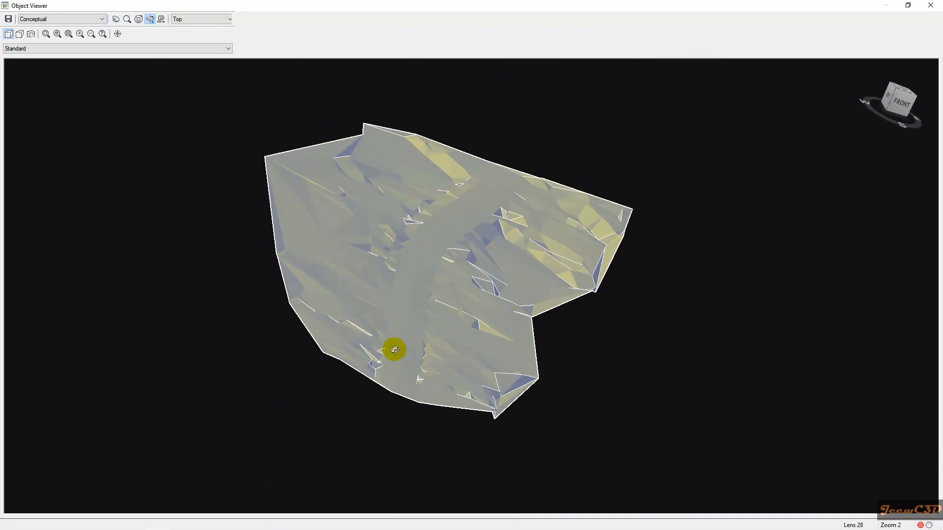
{"action": "left_click_drag", "start_coordinate": [395, 350], "coordinate": [391, 334]}
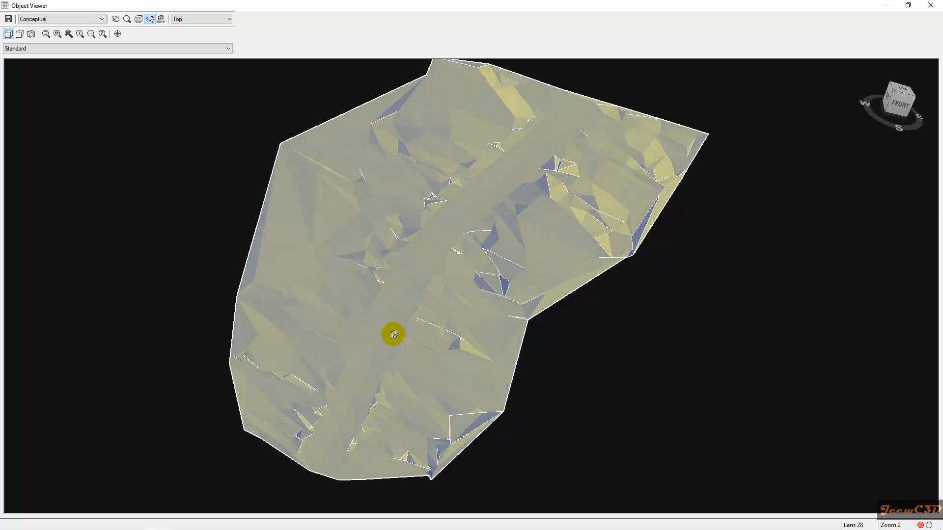
{"action": "left_click_drag", "start_coordinate": [392, 335], "coordinate": [411, 360]}
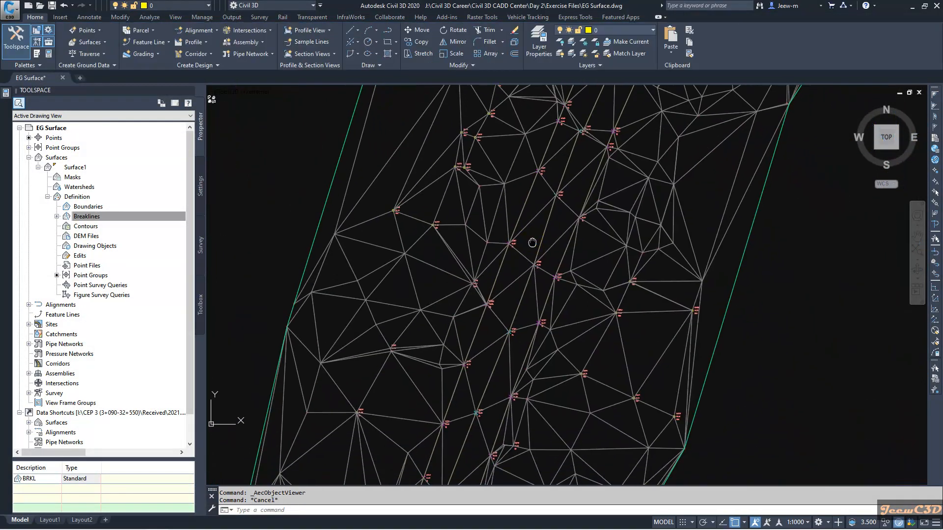
{"action": "mouse_move", "coordinate": [531, 241]}
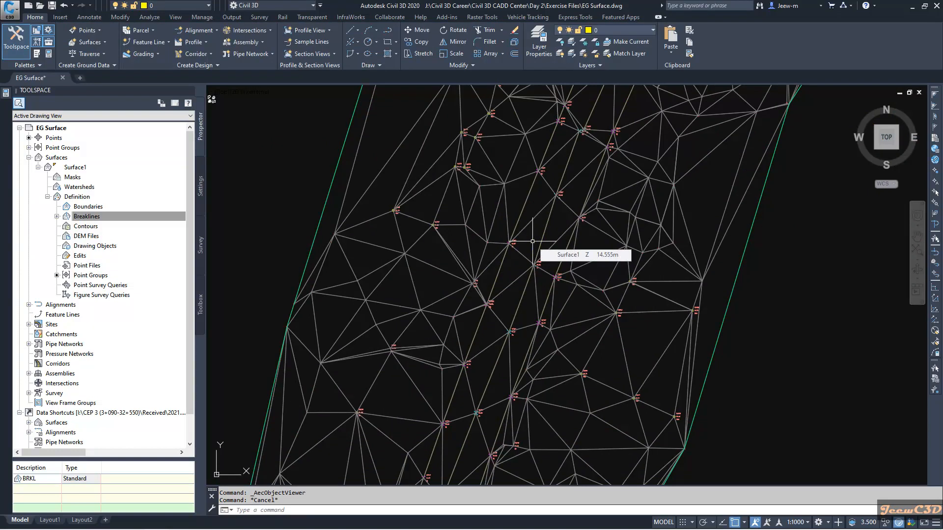